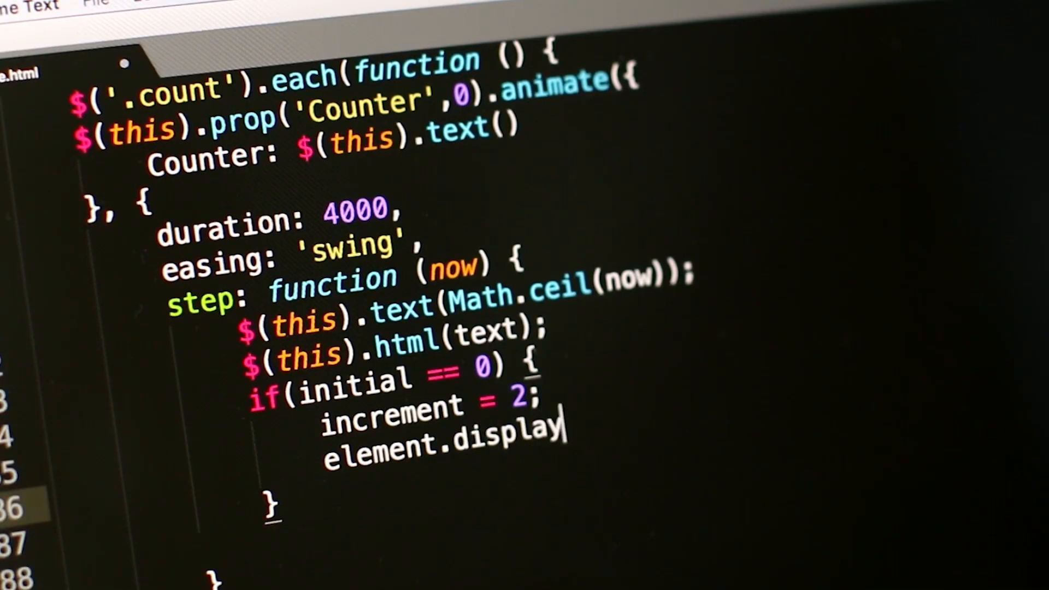
pyautogui.write('.s')
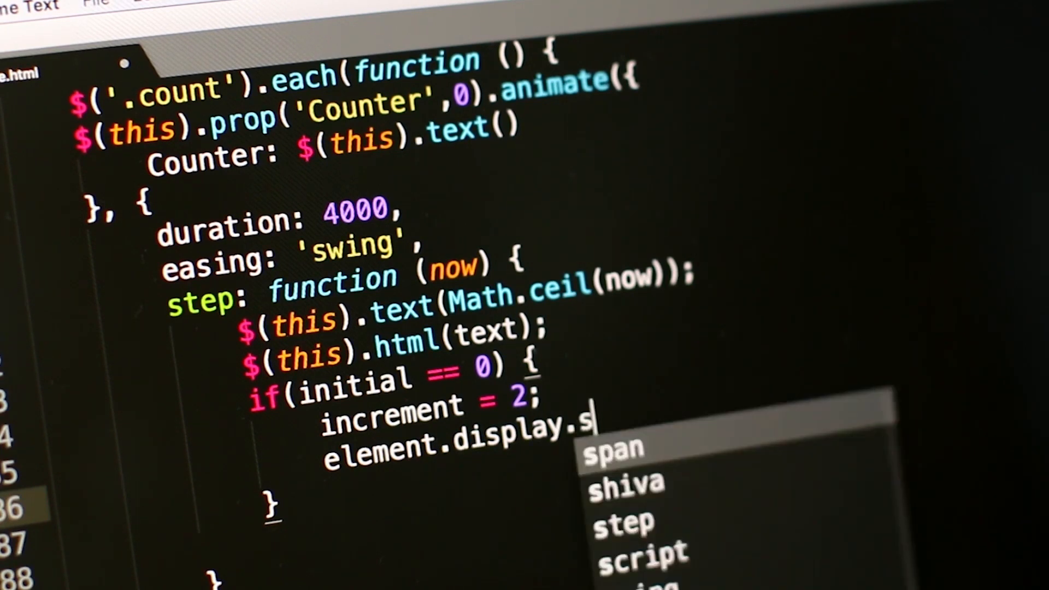
pyautogui.write('ty')
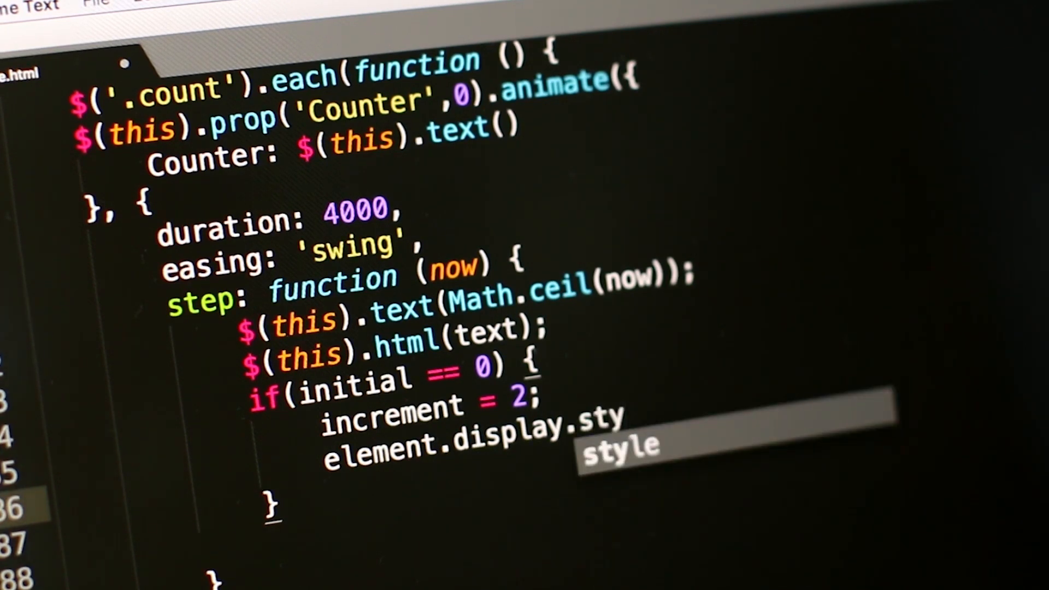